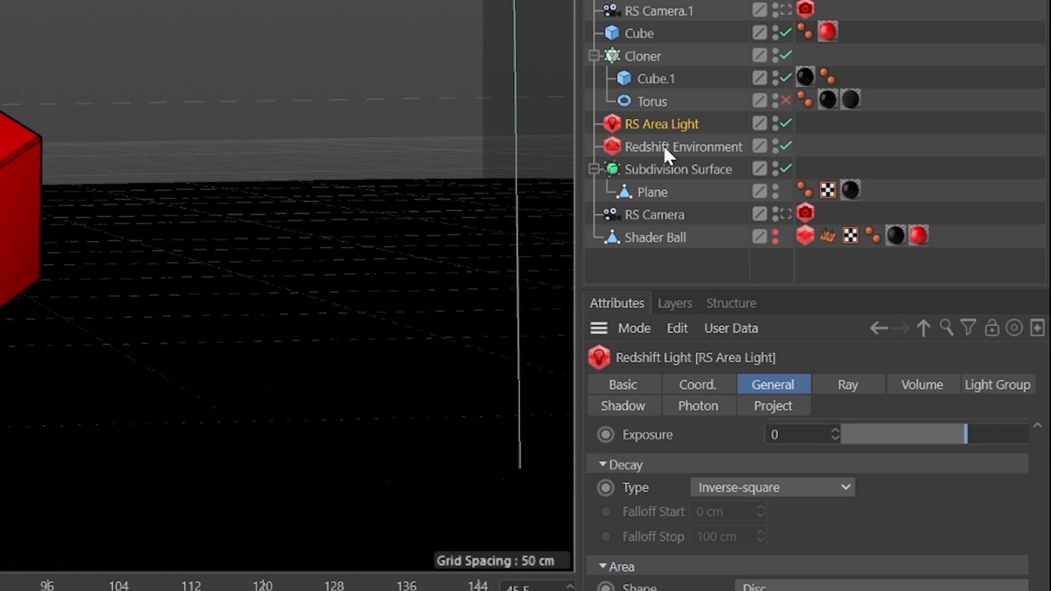
Display the RS Area Light's Volume tab settings in the Attributes Manager.
left_click(921, 384)
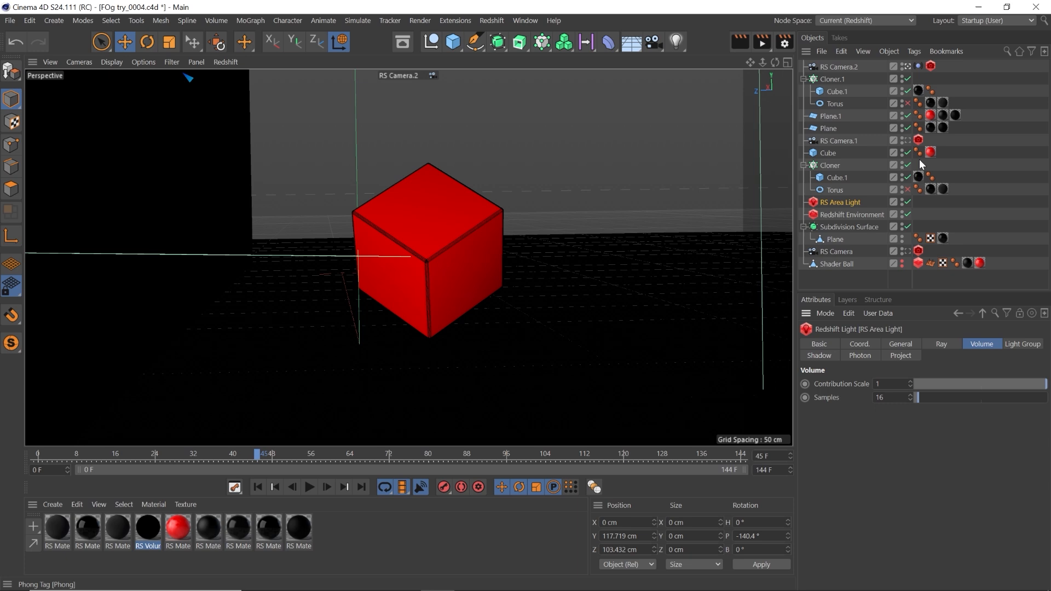
left_click(490, 20)
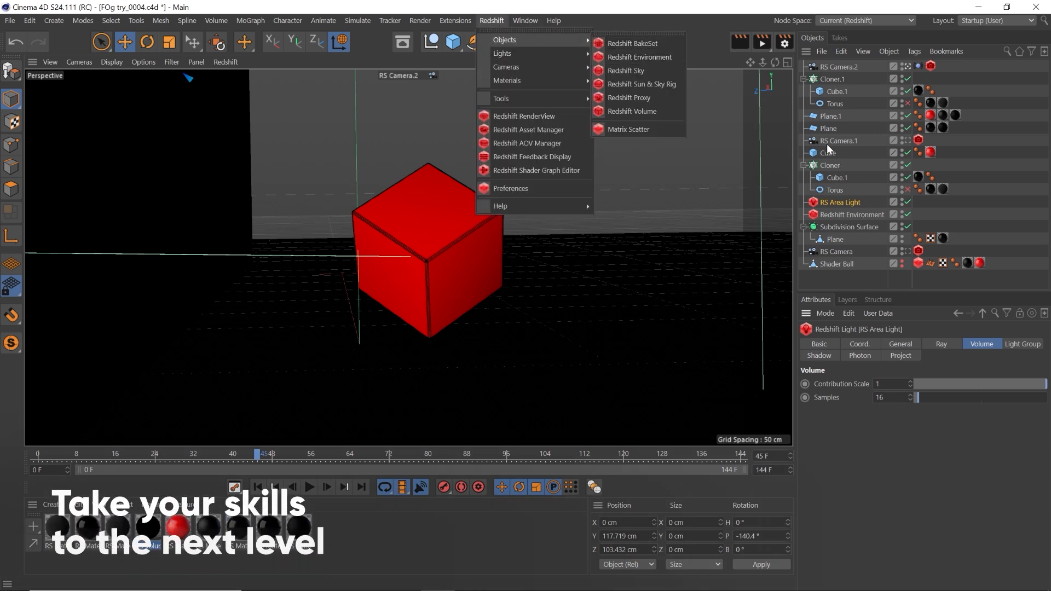
Set the Redshift Environment's Volume Scattering to 0.01 so fog fills the render.
left_click(639, 57)
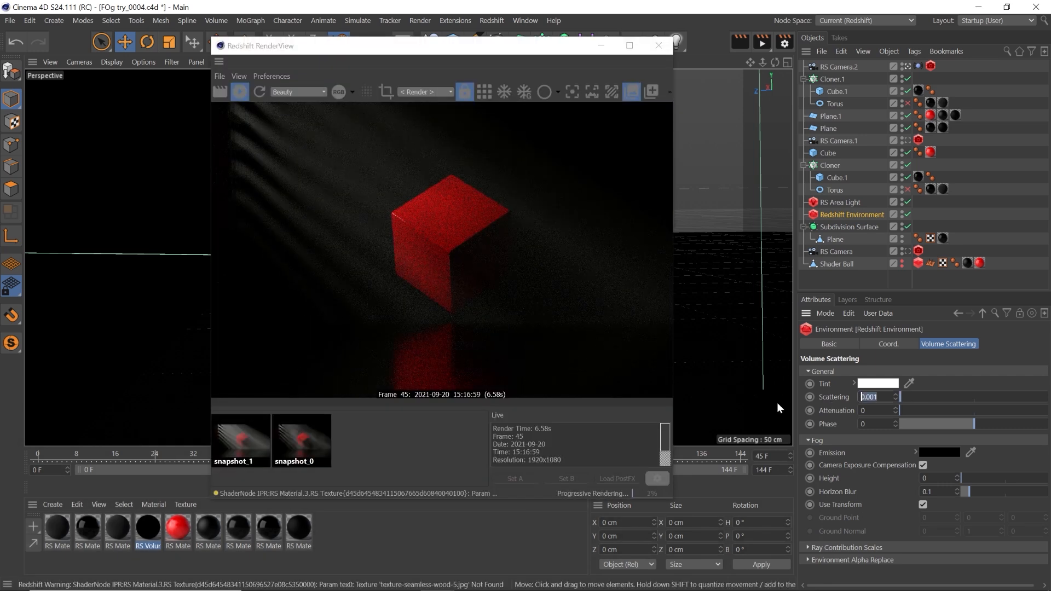
type("1")
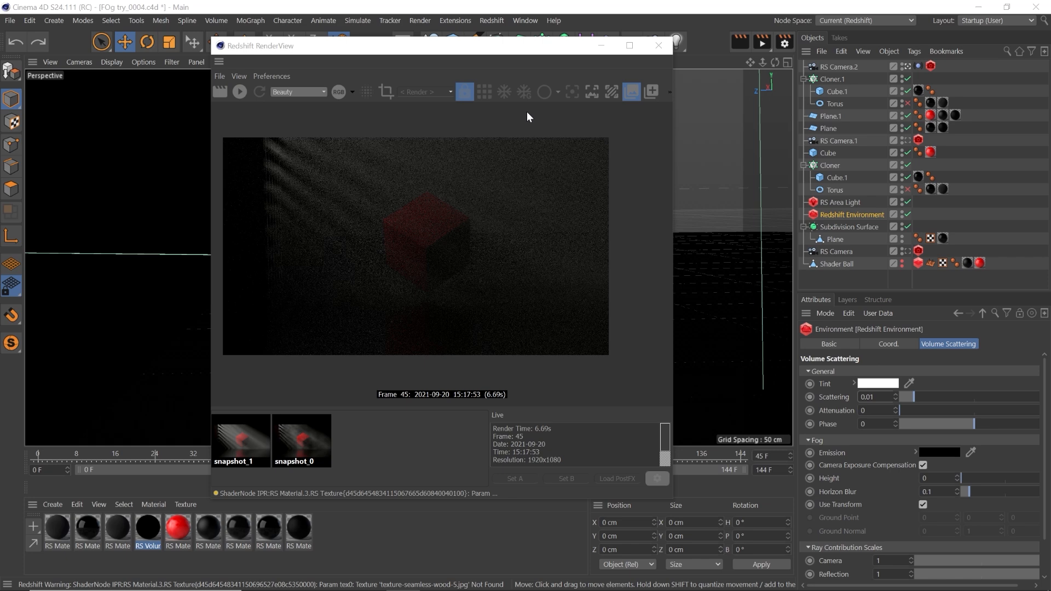
left_click(840, 202)
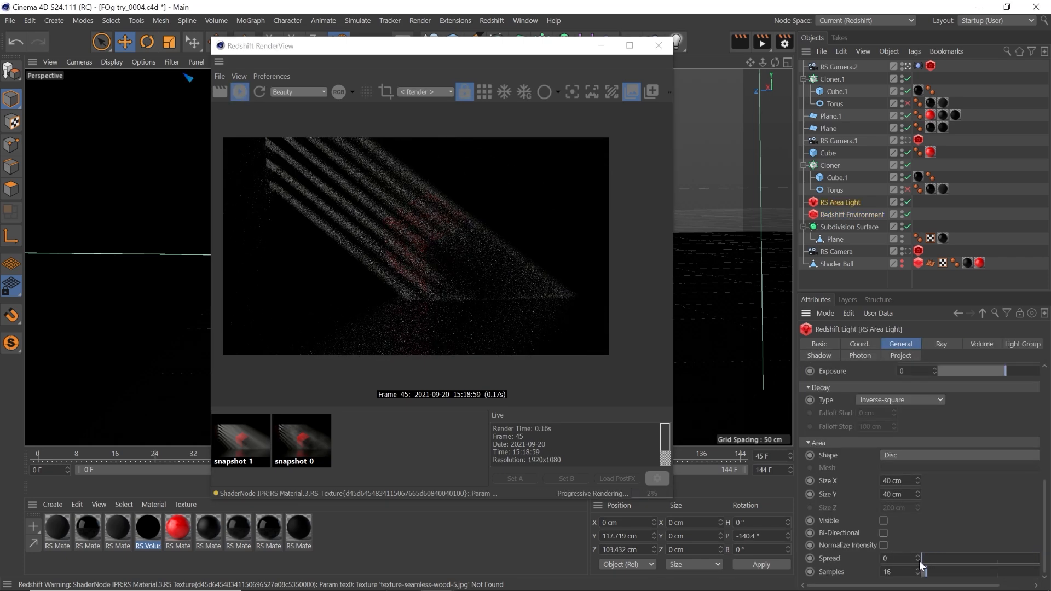
Drag the RS Area Light's Area Spread to about 0.18, then stop the live preview.
left_click_drag(923, 558, 929, 558)
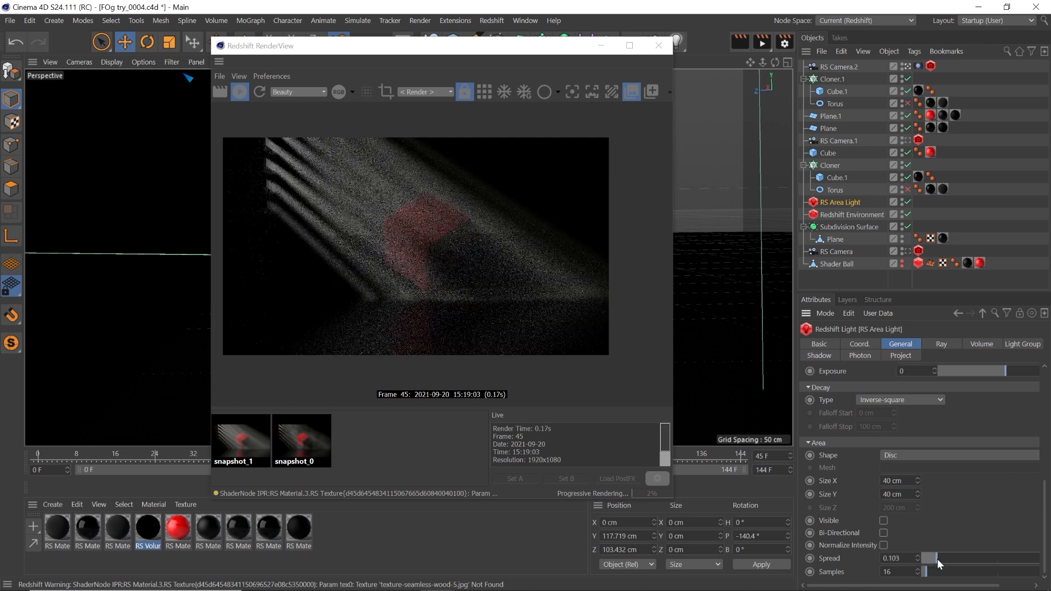
left_click_drag(929, 558, 922, 558)
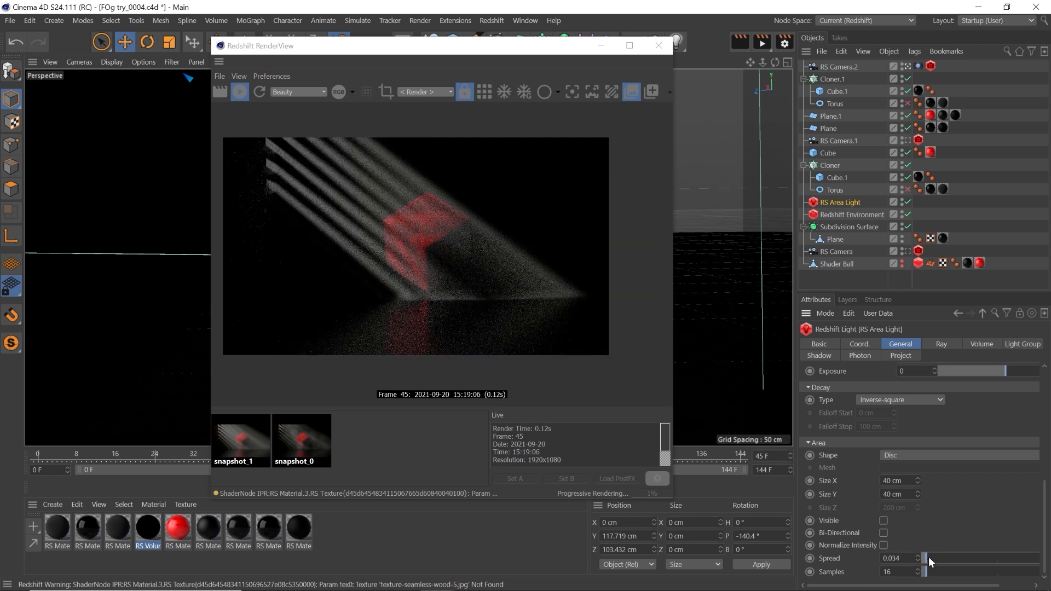
left_click_drag(928, 558, 955, 558)
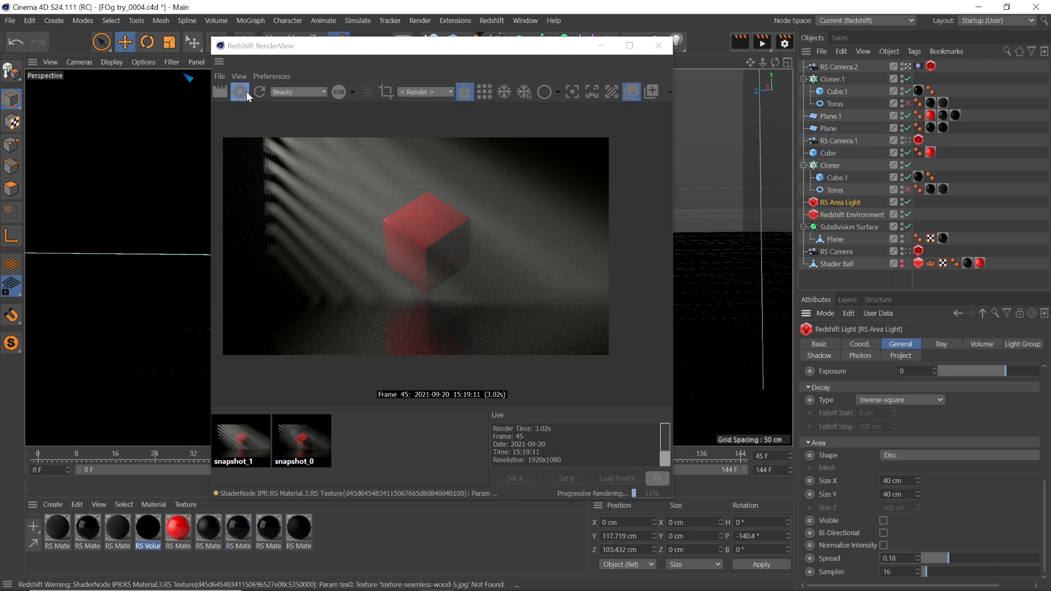
left_click(853, 215)
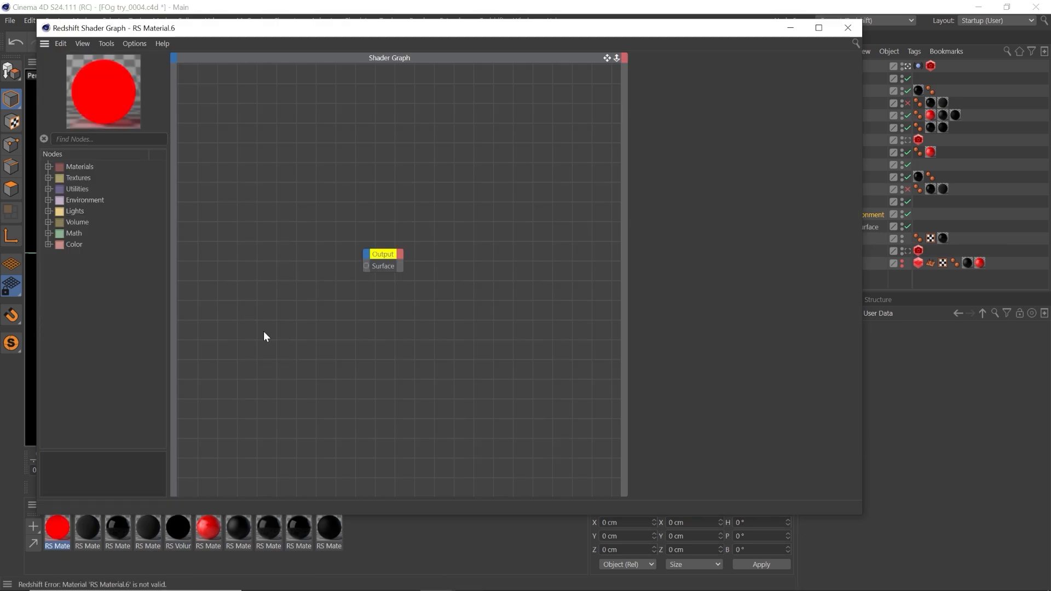
Add a Maxon Noise node to a new RS material with Overall Scale 2 and Low Clip 0.25.
left_click(48, 177)
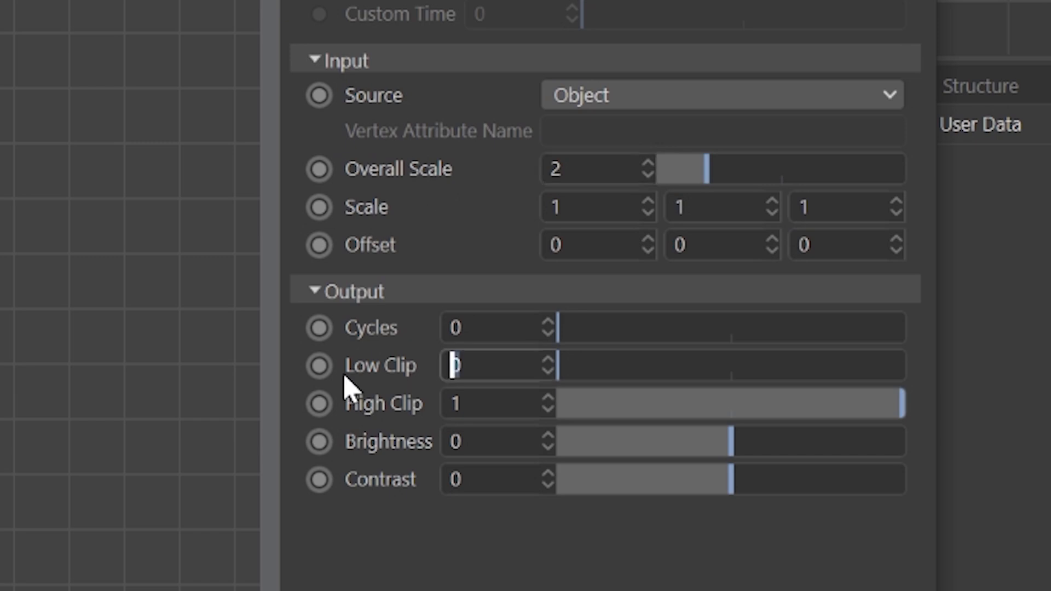
type("0.25")
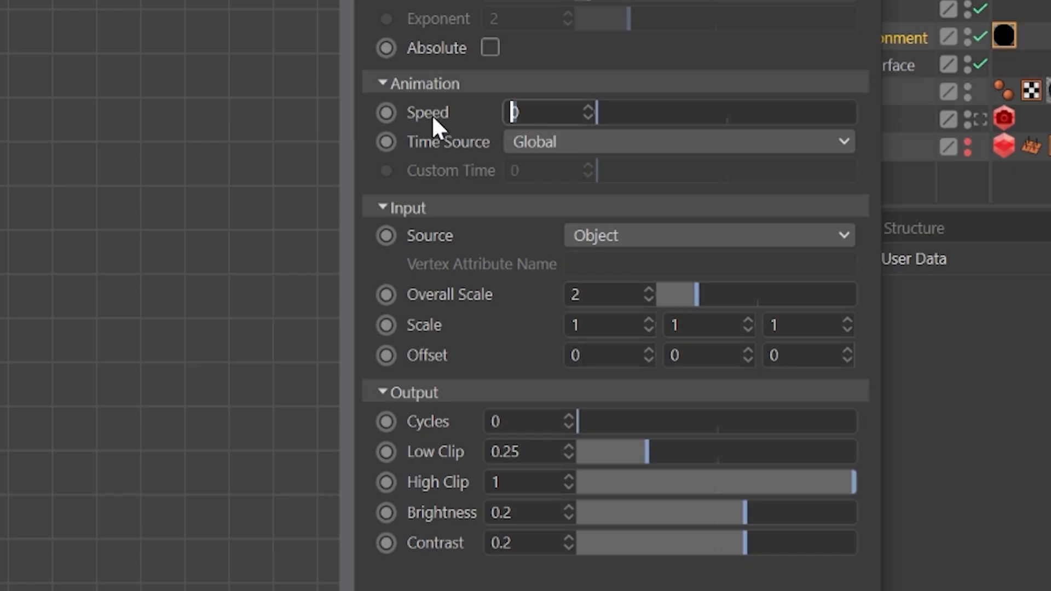
Set the Maxon Noise node's Animation Speed to 0.5 and re-render the foggy scene.
type(".5")
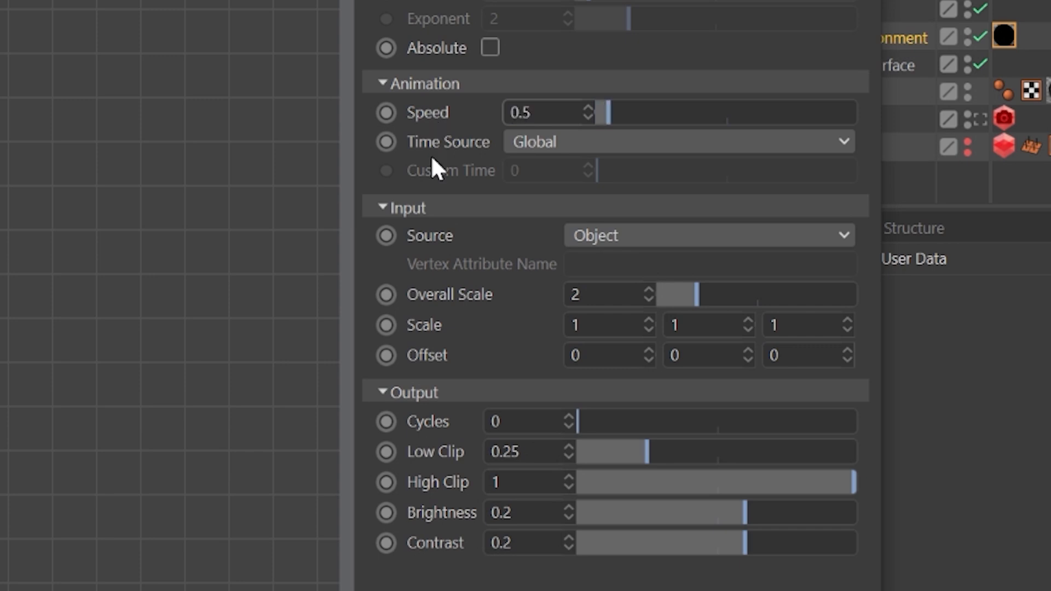
mouse_move(629, 252)
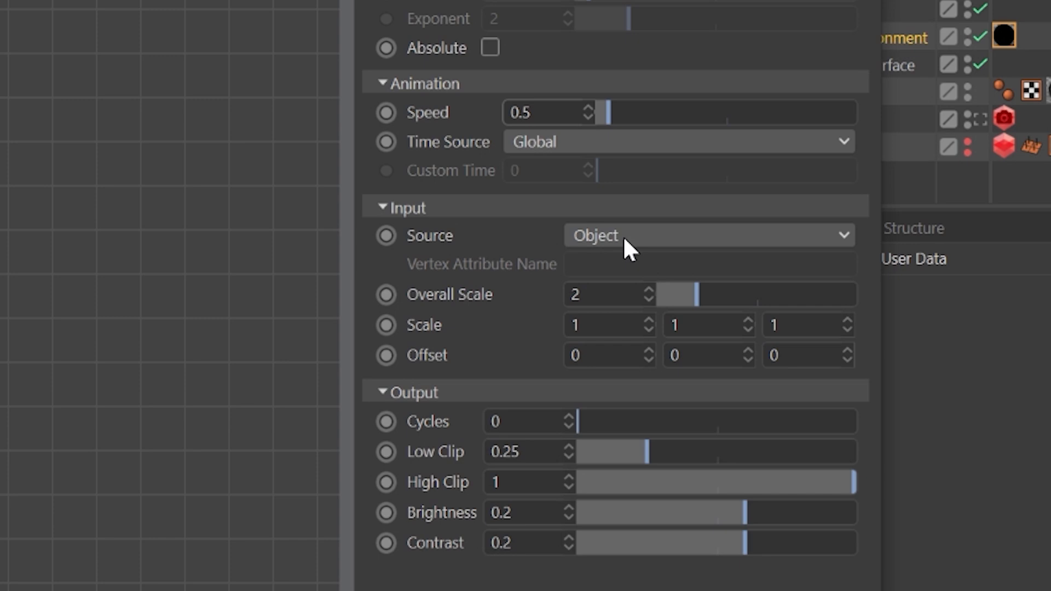
mouse_move(635, 251)
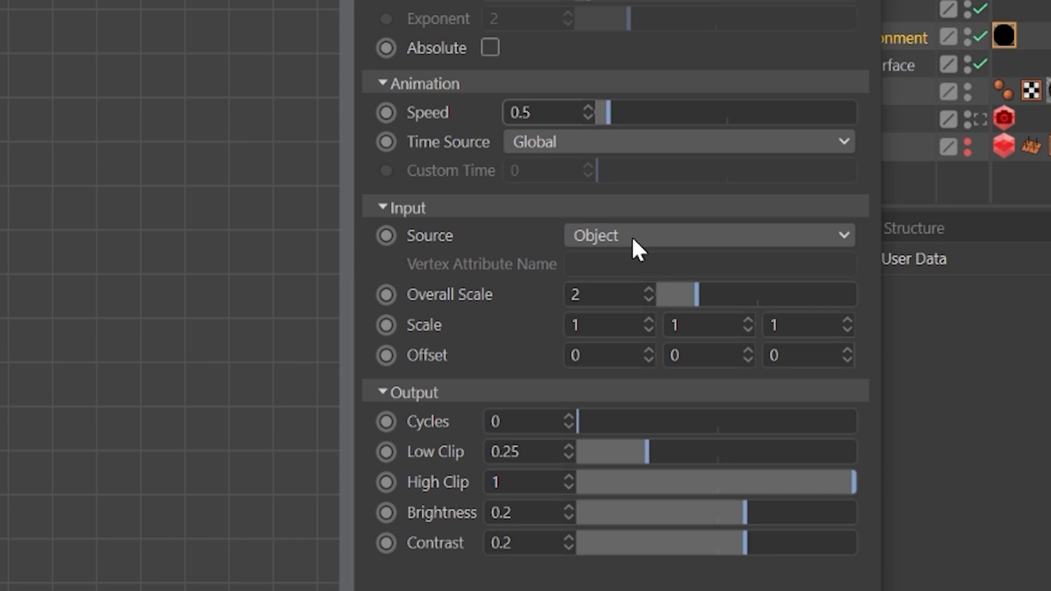
left_click(708, 235)
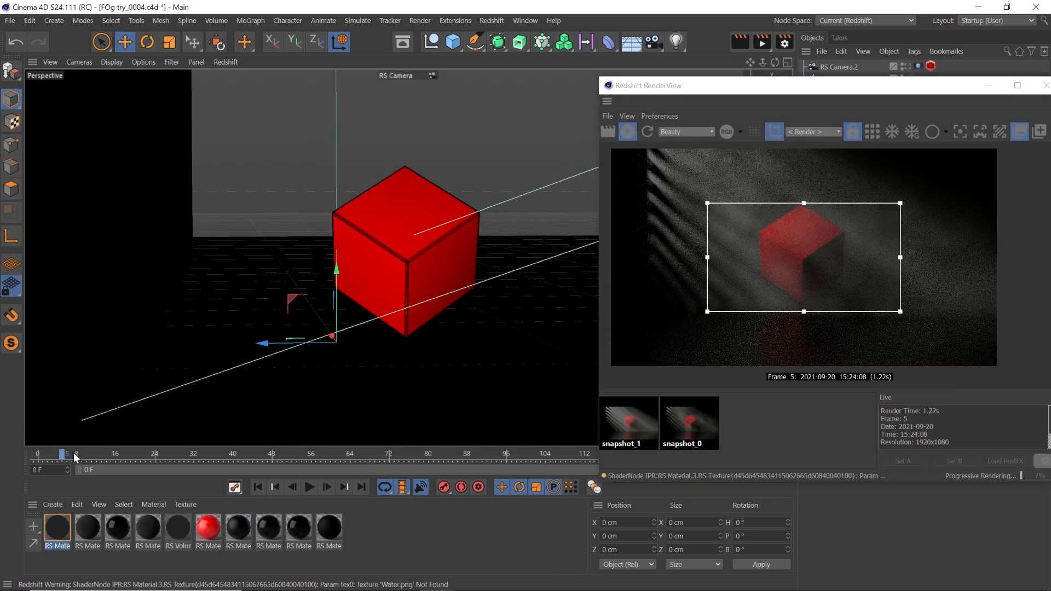
Step the timeline from an early frame up to frame 81 to preview the moving fog.
left_click(343, 488)
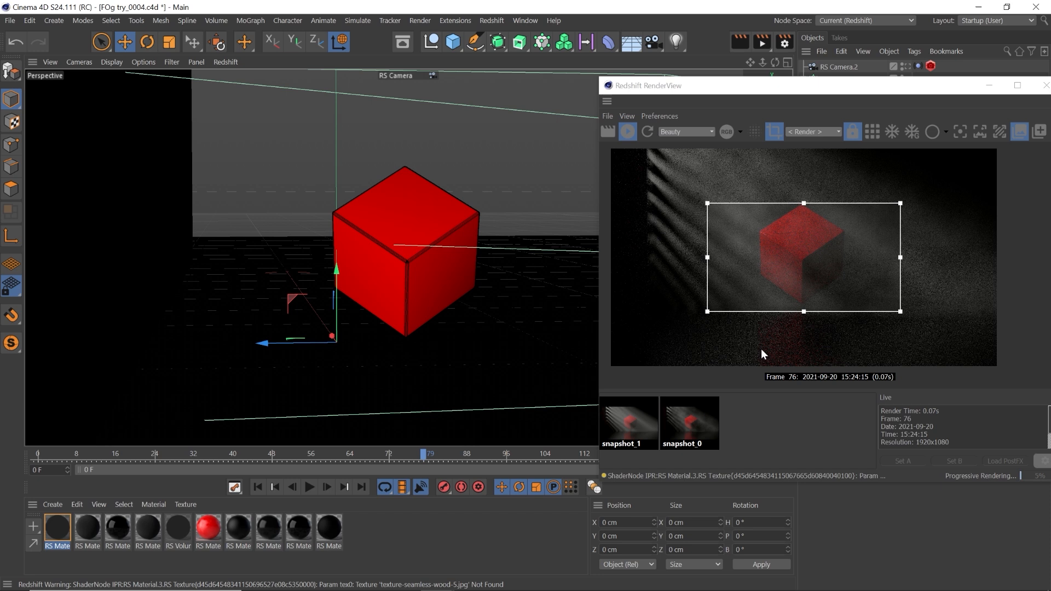
left_click(326, 487)
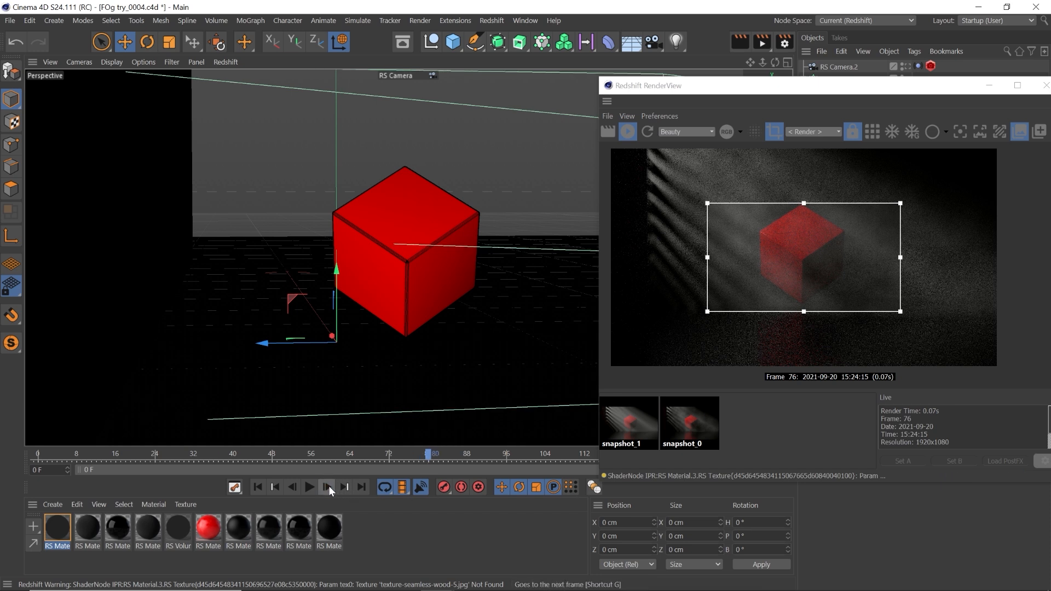
left_click(325, 487)
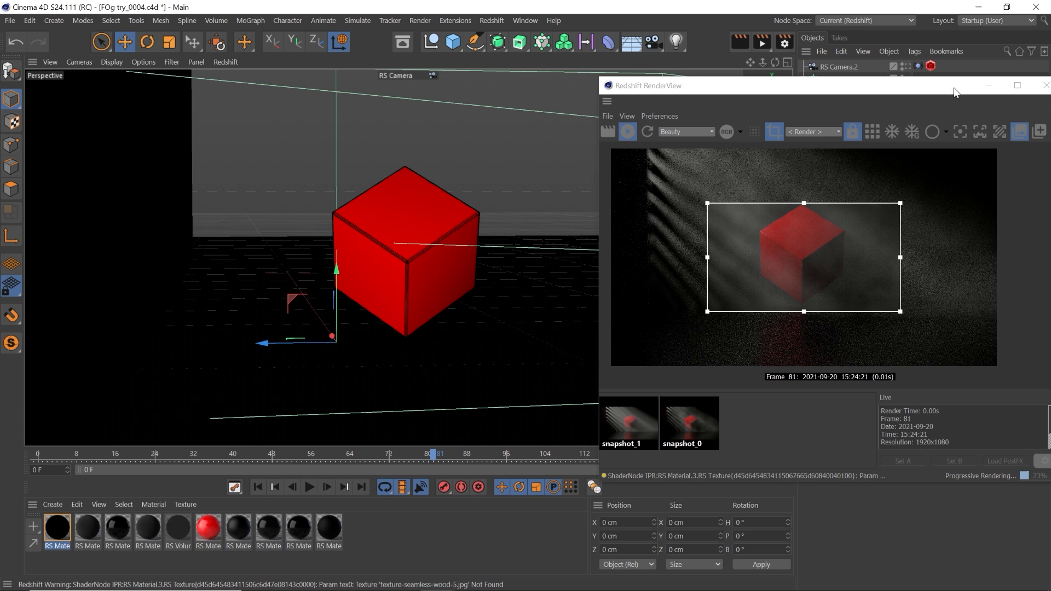
Give the RS Maxon Noise coord_offset X/Y/Z keys linear interpolation in the F-Curve timeline.
left_click(525, 20)
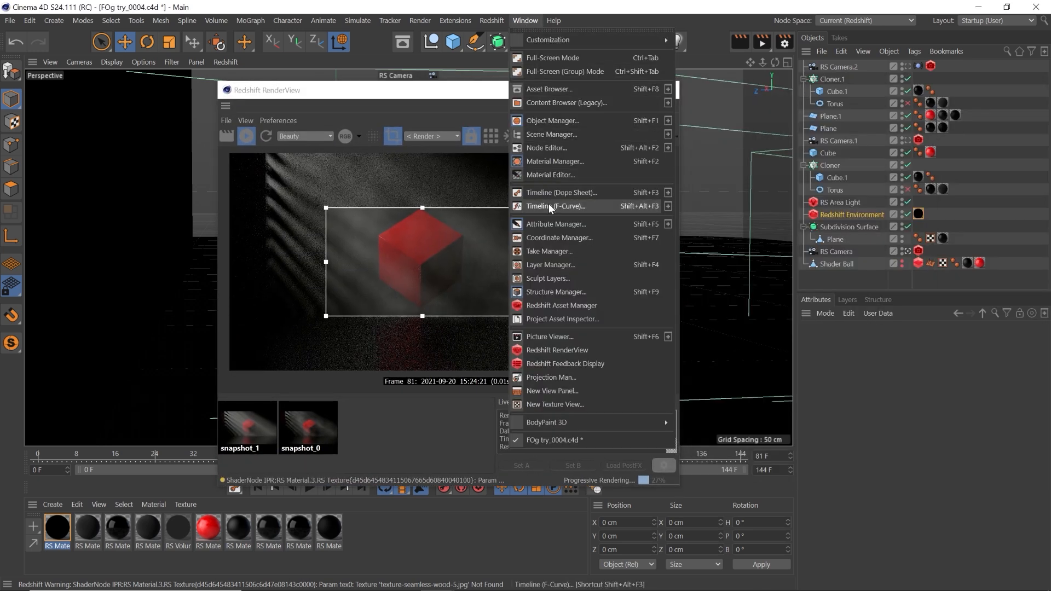
left_click(555, 206)
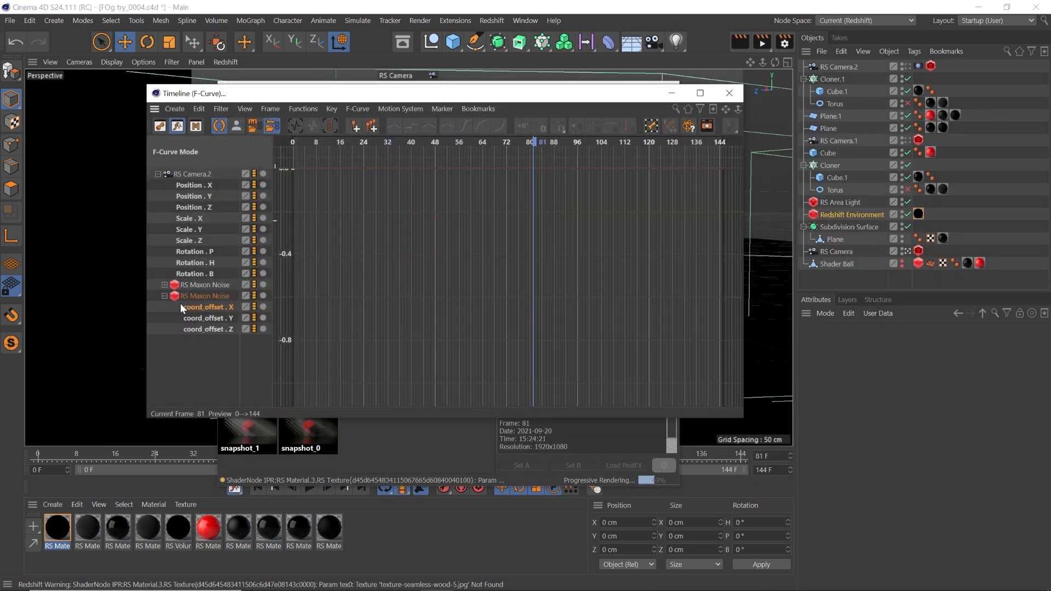
left_click(208, 306)
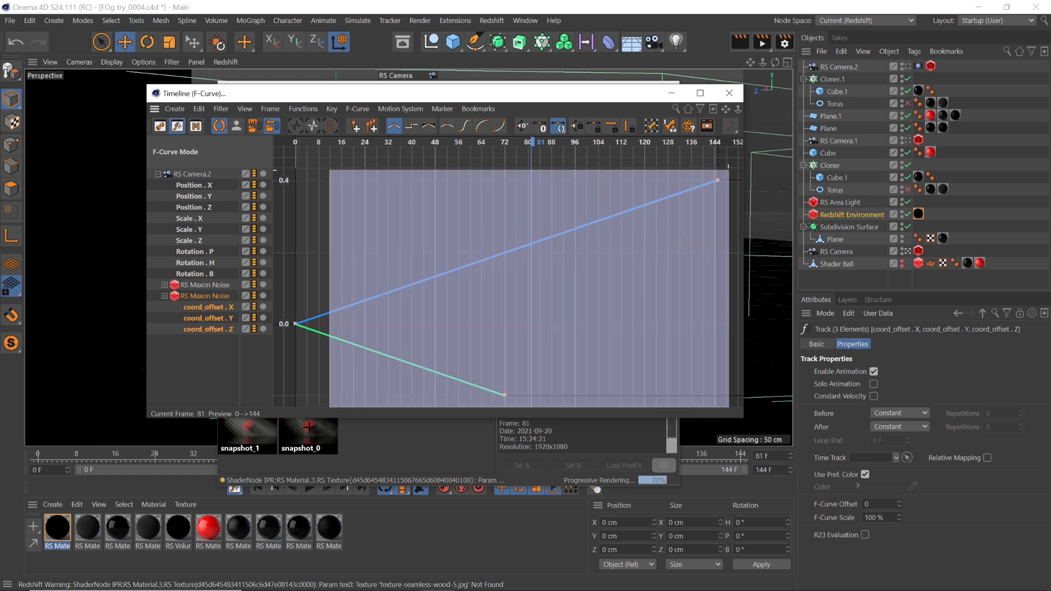
left_click(394, 126)
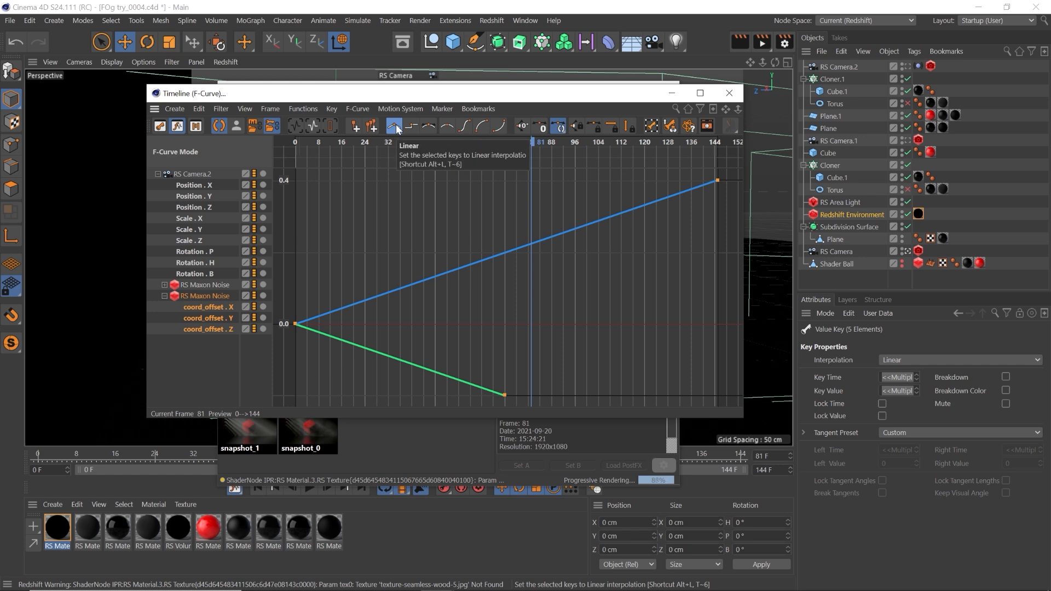
mouse_move(469, 126)
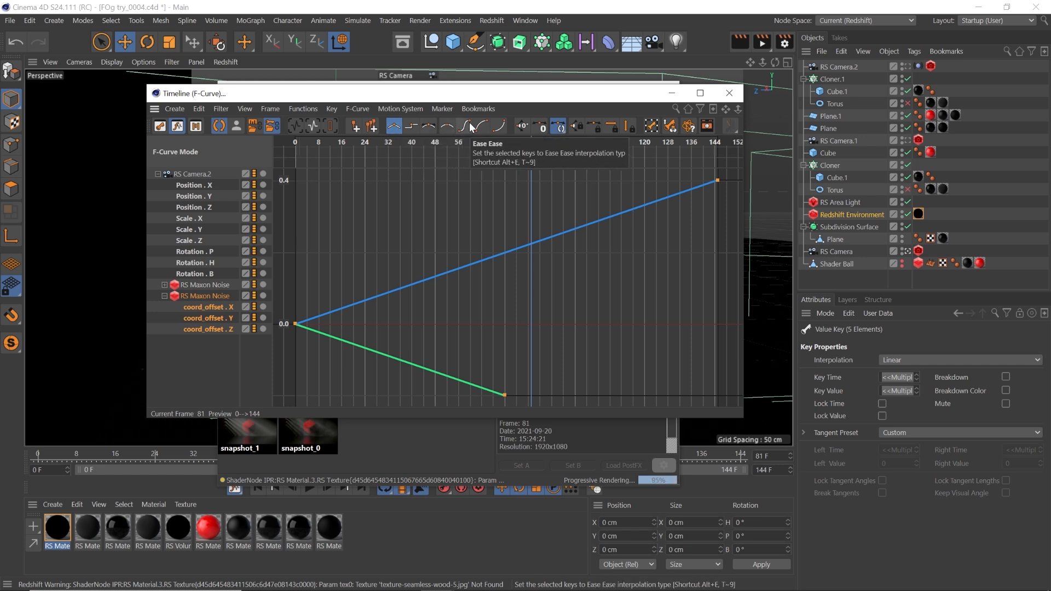